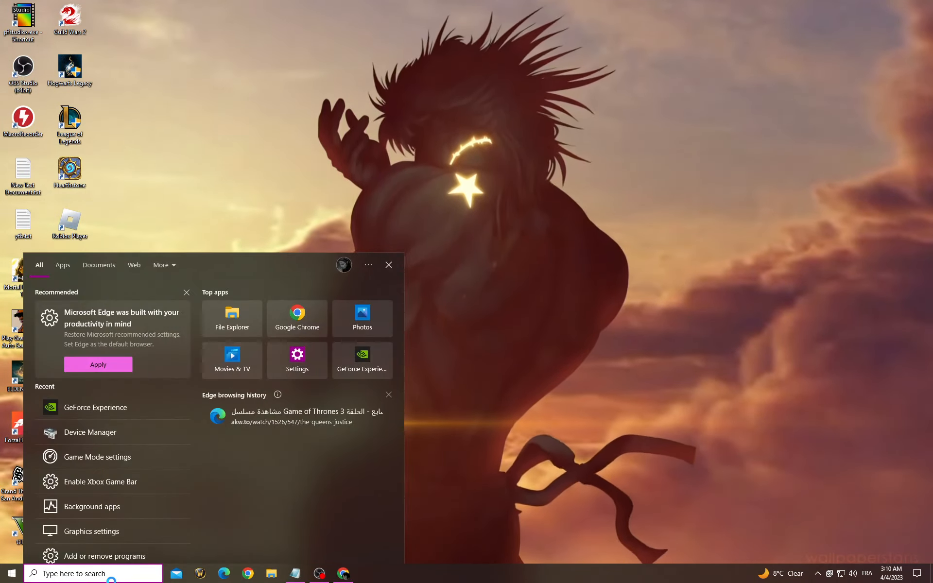
# - Confirm Game Mode is On and background recording and capture toggles are Off
pyautogui.write('game')
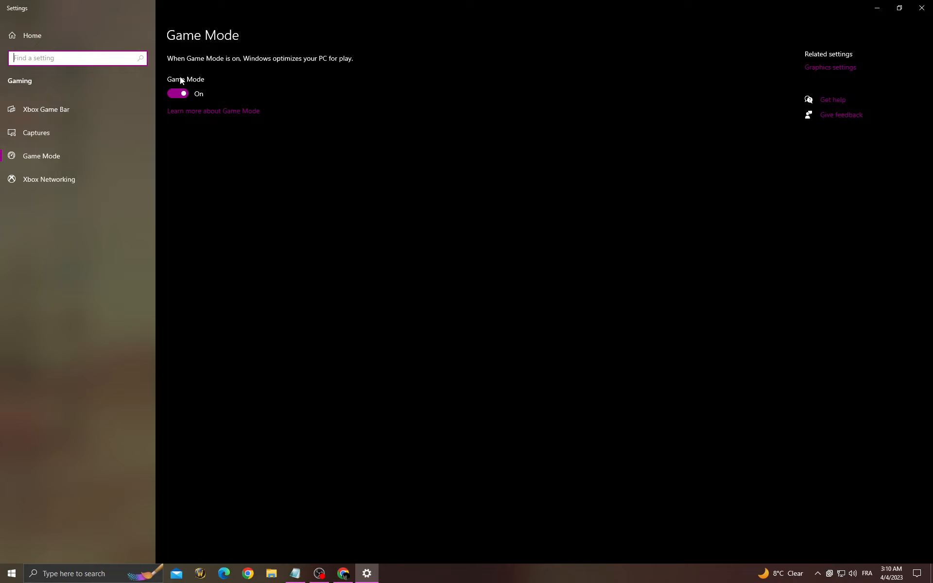
pyautogui.moveTo(130, 132)
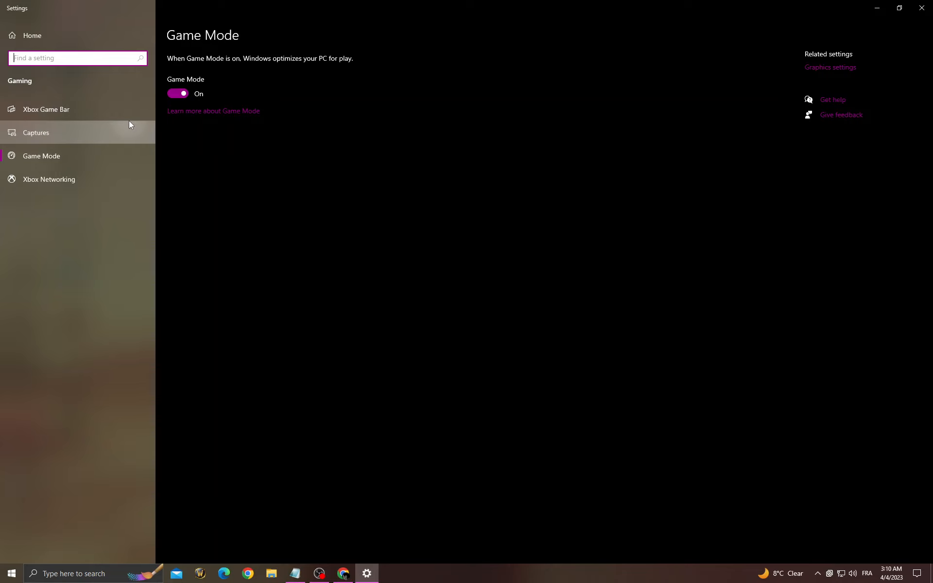
pyautogui.click(35, 132)
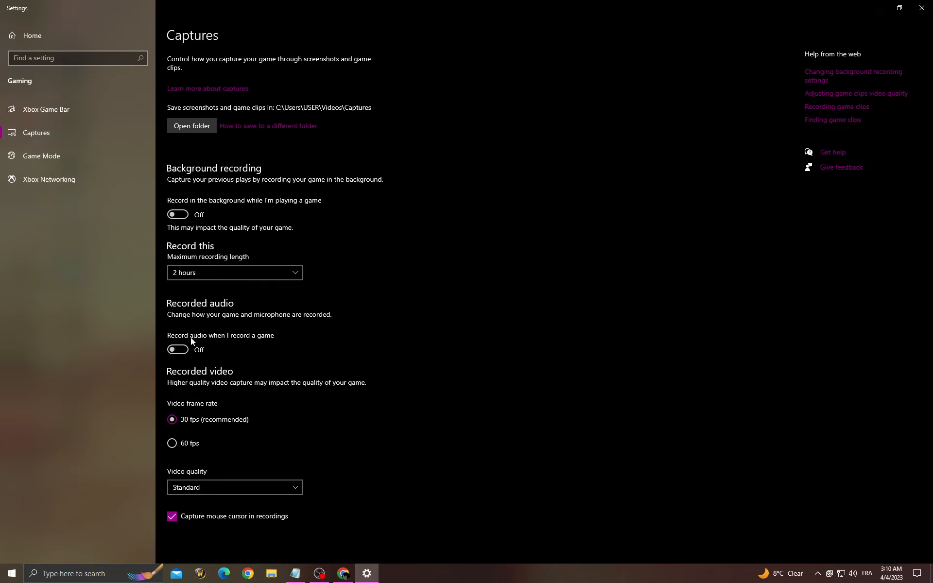
pyautogui.click(45, 109)
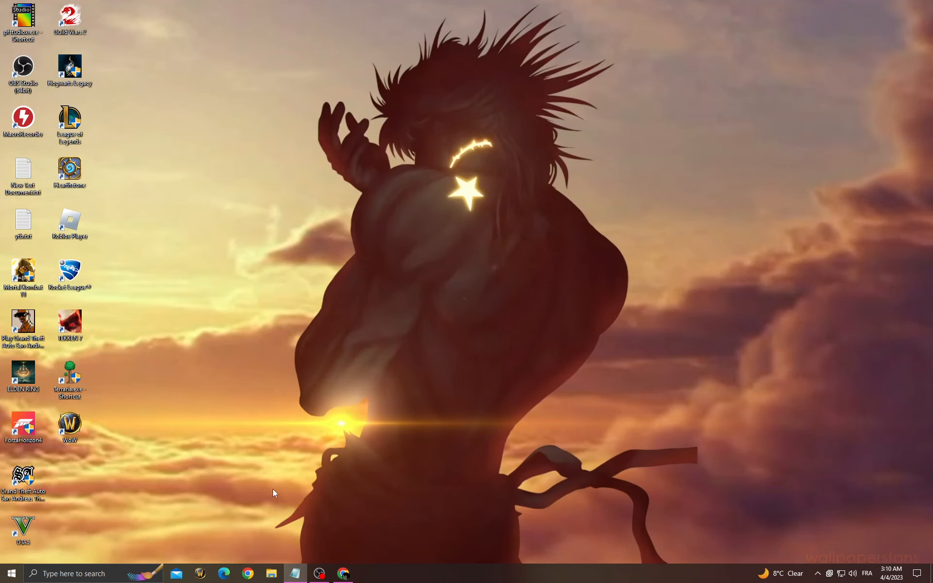
# - Set Performance Options visual effects to 'Adjust for best performance' and apply
pyautogui.write('view advanced system settings')
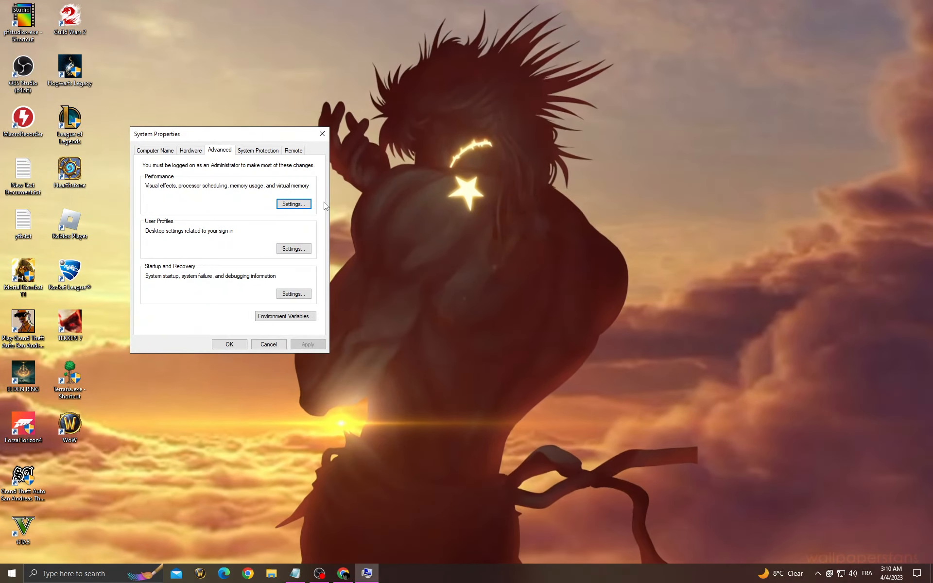
pyautogui.click(293, 203)
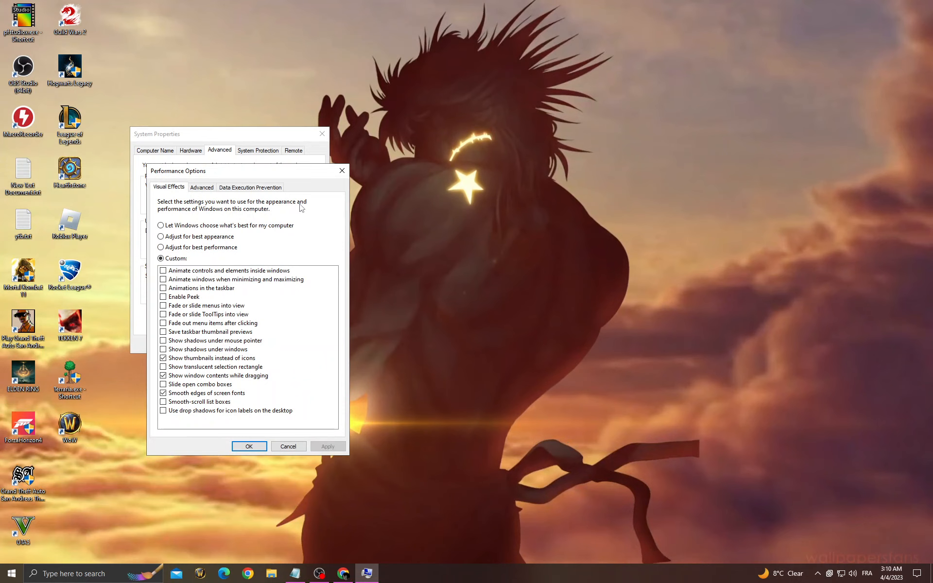
pyautogui.click(159, 246)
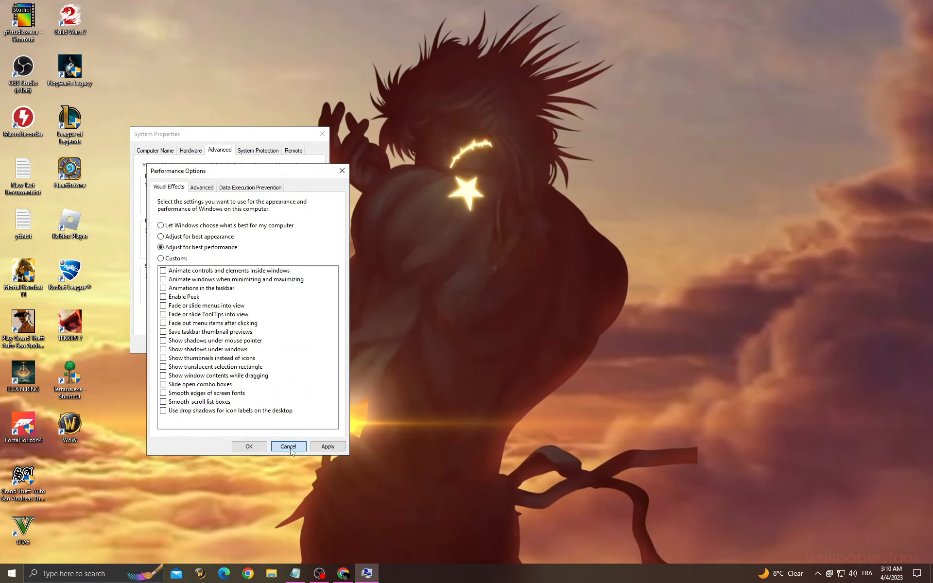
pyautogui.click(288, 446)
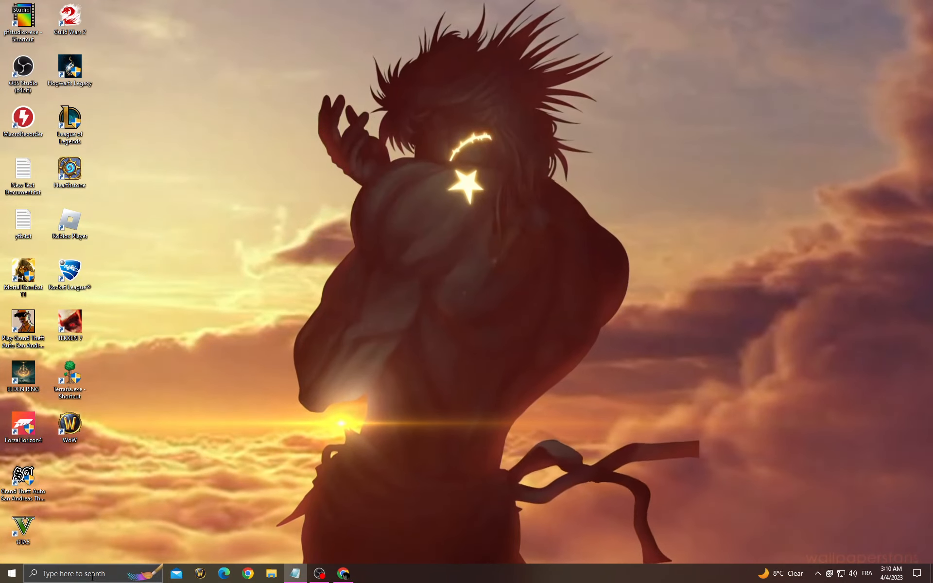
# - Check GeForce Experience Drivers shows Game Ready Driver 531.41 installed, then close it
pyautogui.write('ge')
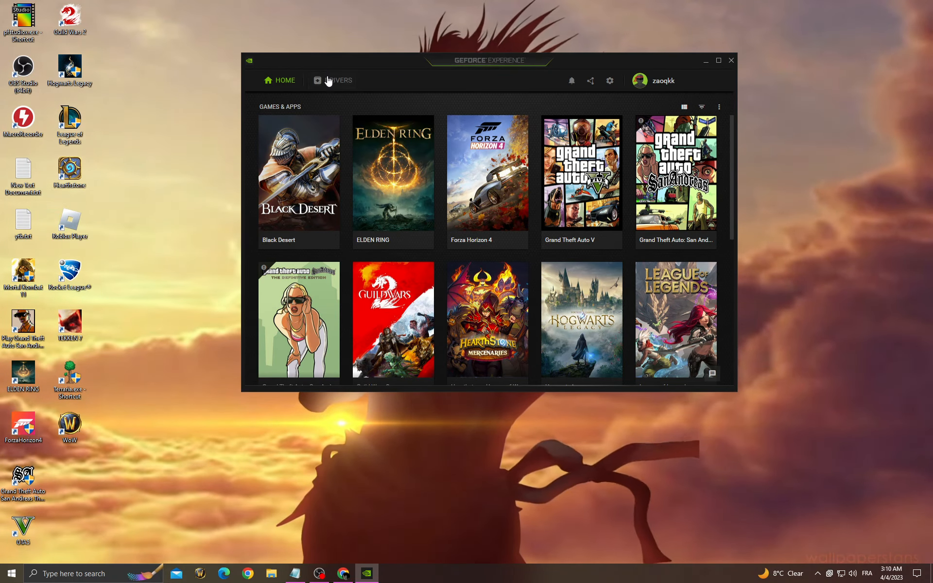
pyautogui.click(338, 79)
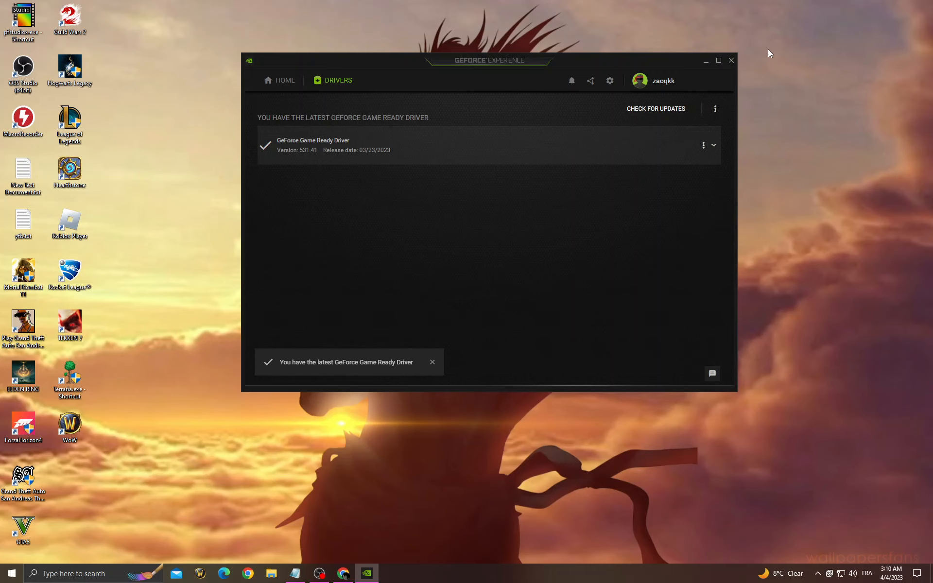
pyautogui.click(9, 573)
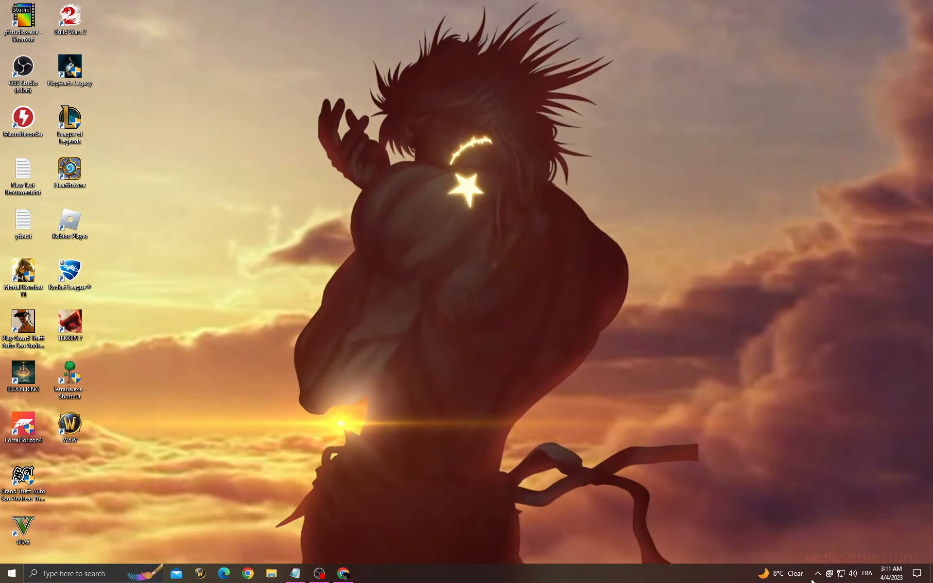
pyautogui.click(817, 573)
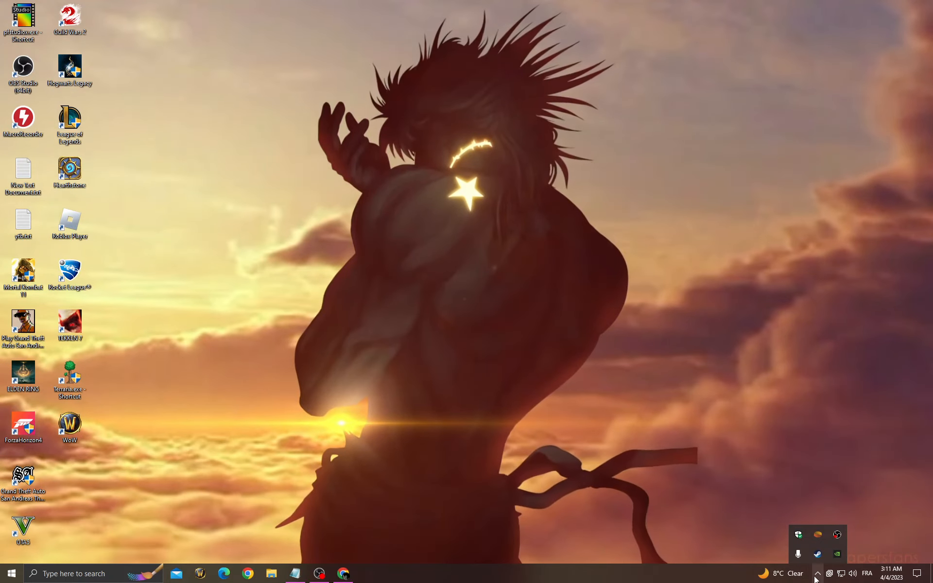